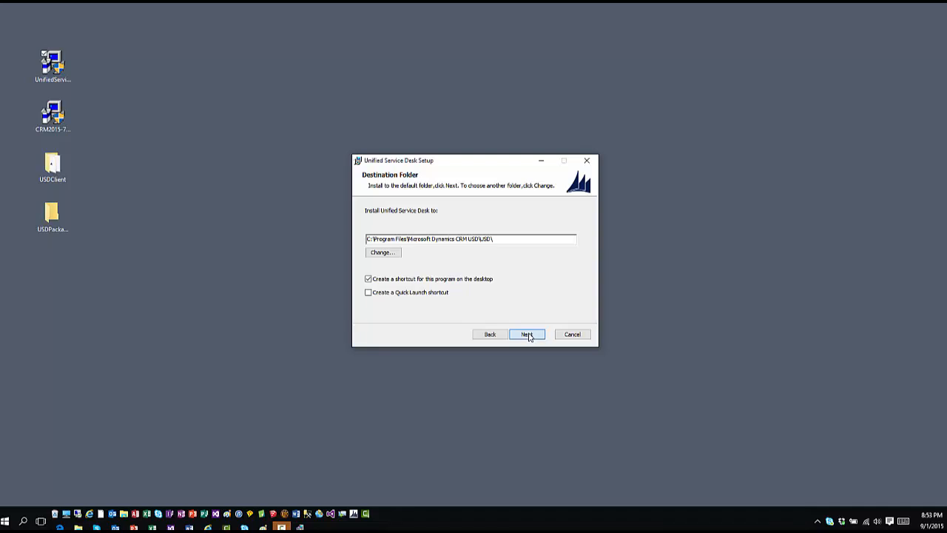
Accept the default Program Files installation folder and continue setup.
left_click(527, 334)
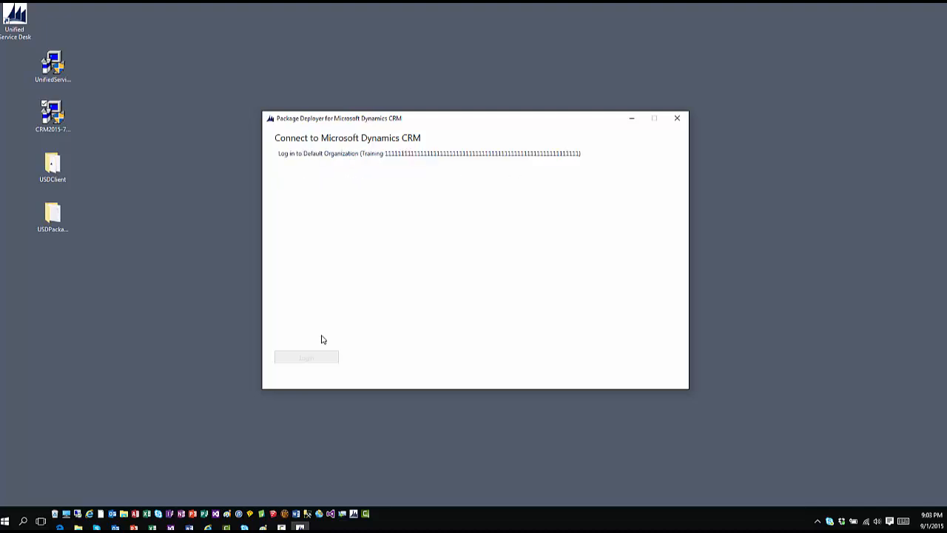
Continue after login and choose the CRM 2013 SP1 with Product Updates package.
left_click(305, 356)
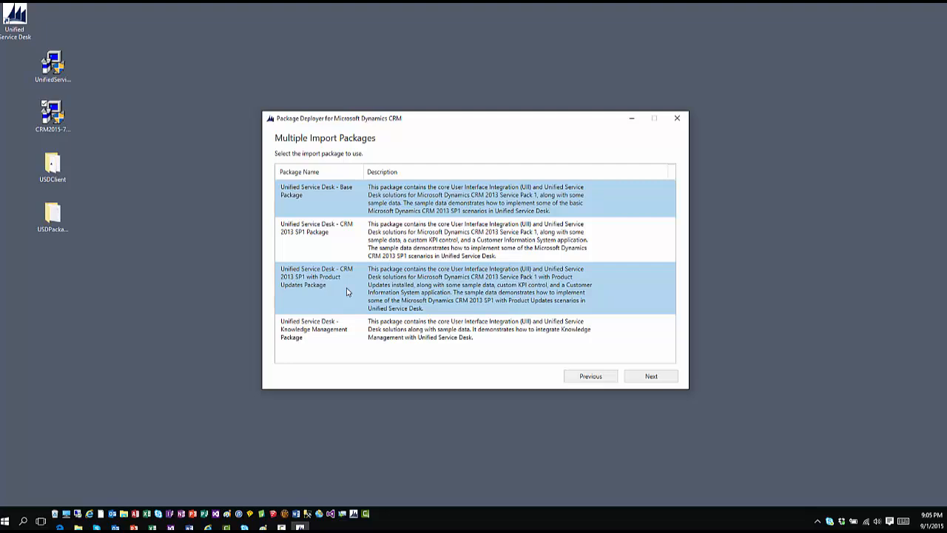
left_click(651, 375)
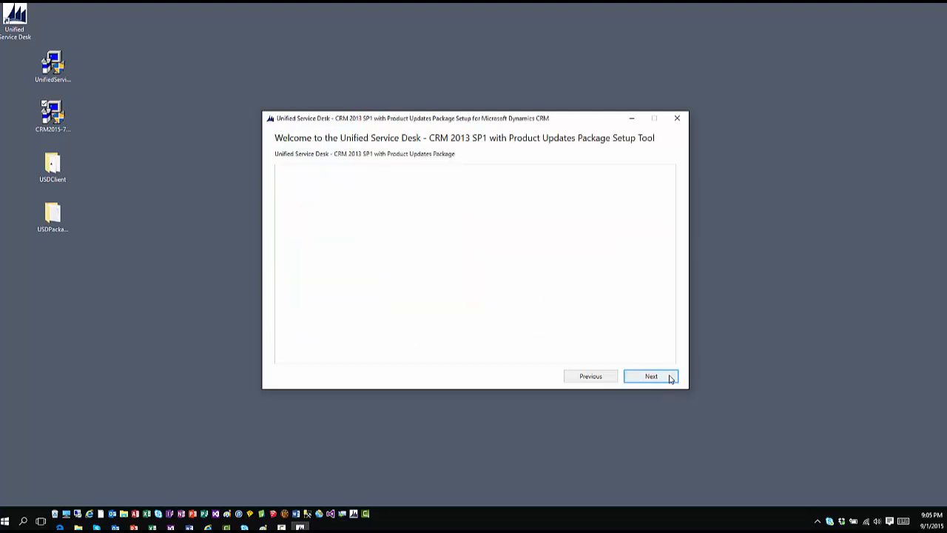
Advance past the package welcome page to reach Configuration Options.
left_click(651, 376)
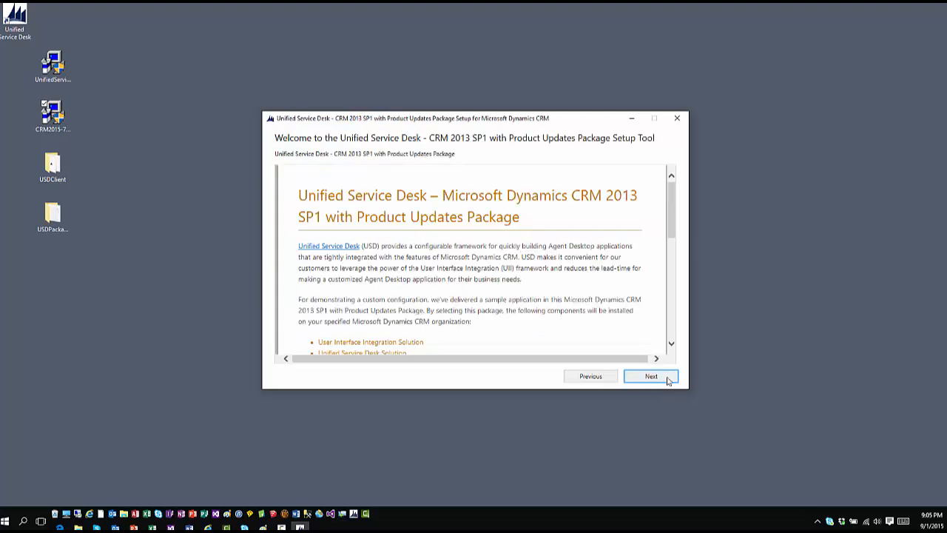
left_click(651, 376)
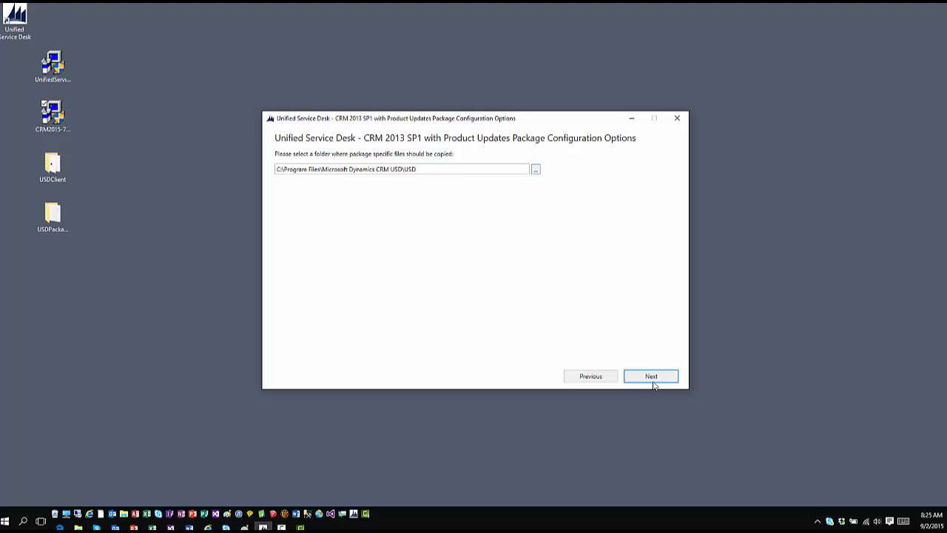
Keep the default package file folder and run the deployment to completion.
left_click(651, 375)
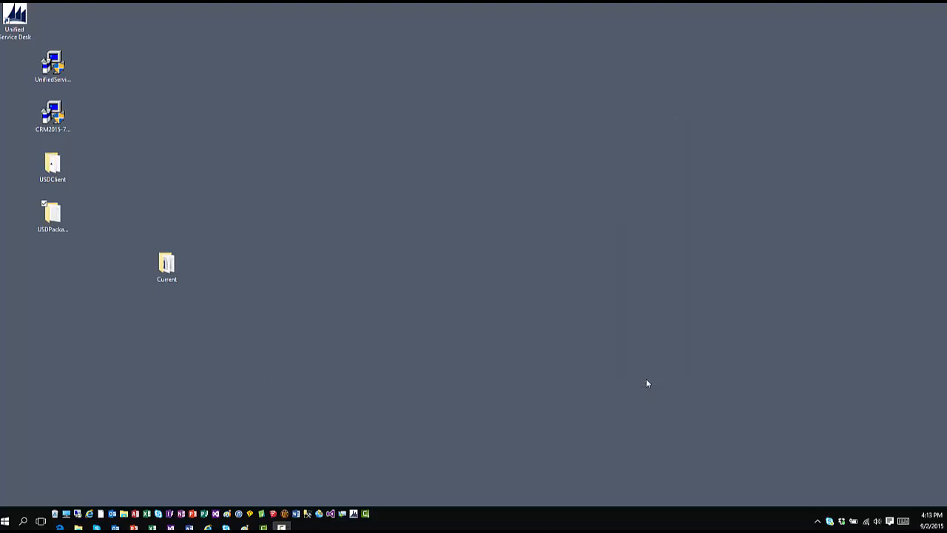